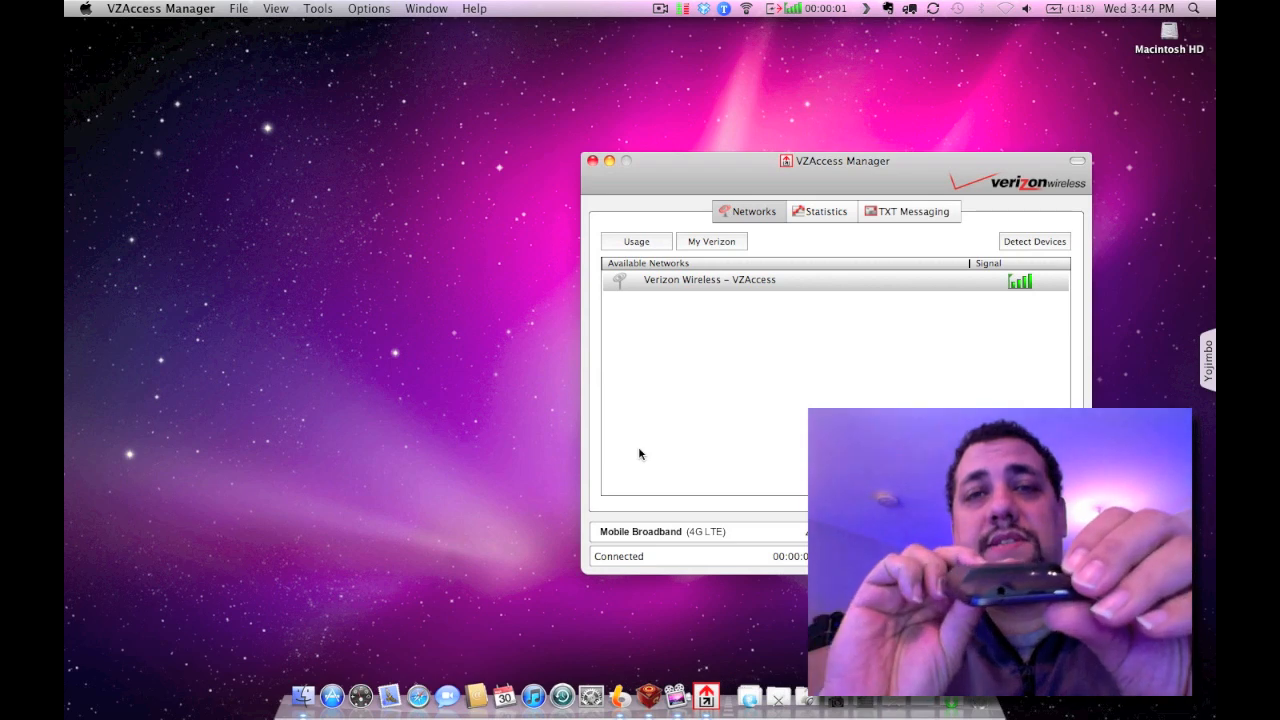
- Request the account's data usage in VZAccess Manager and dismiss the SMS usage notice
left_click(636, 241)
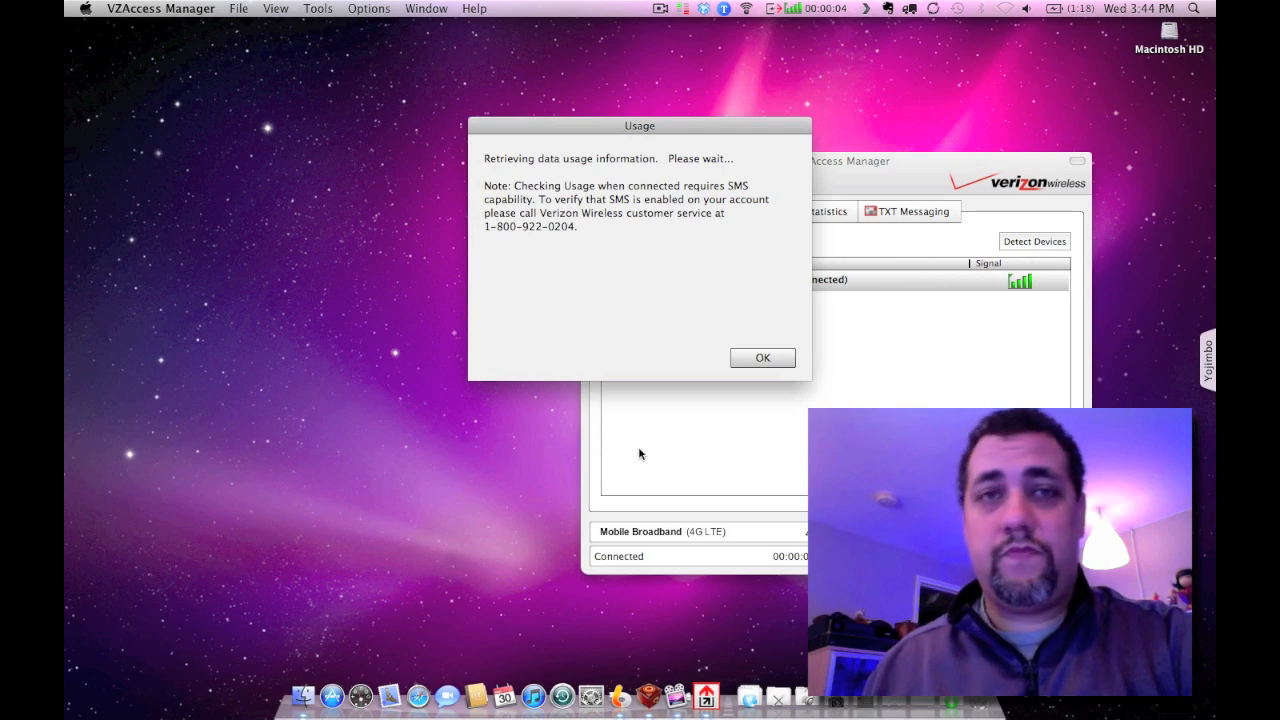
mouse_move(652, 432)
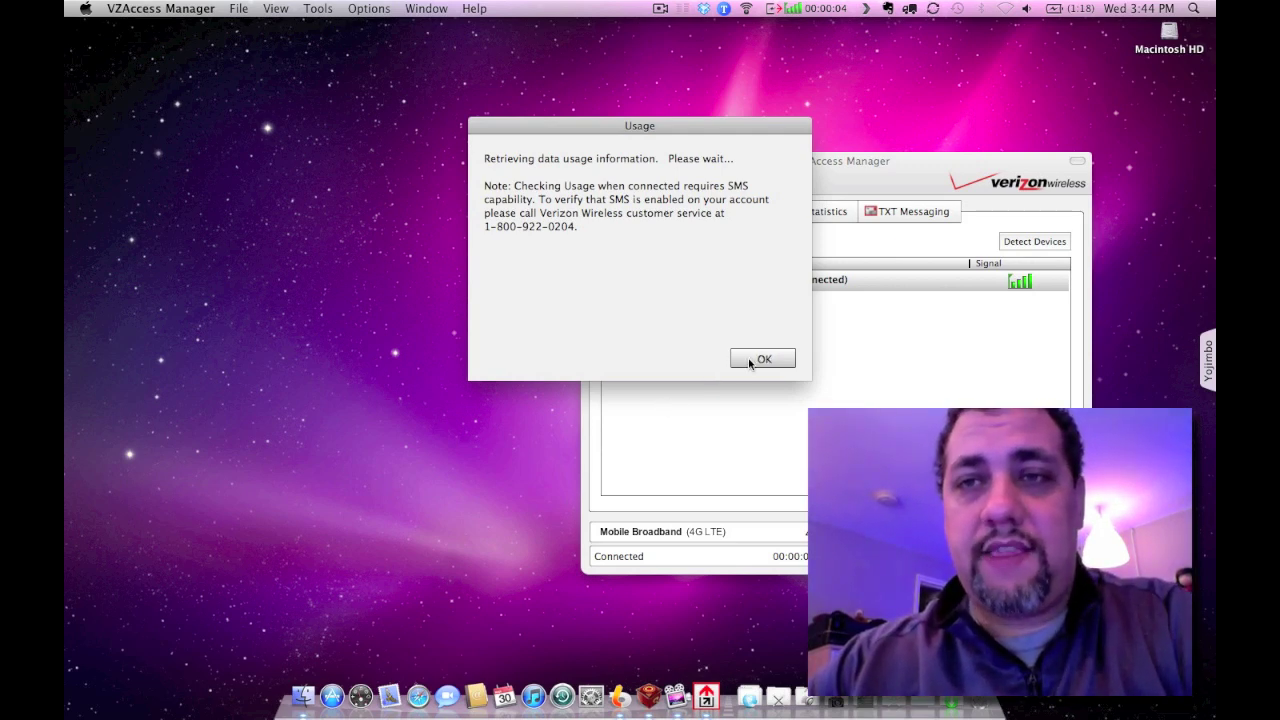
left_click(762, 358)
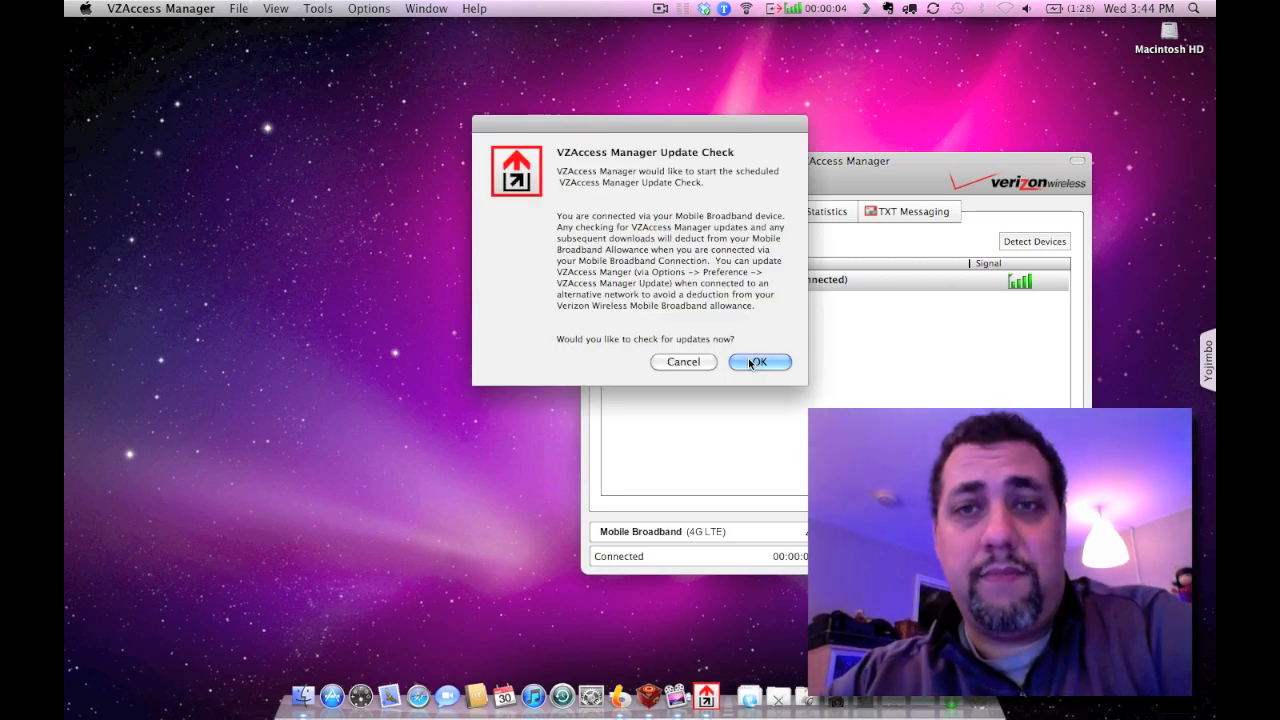
- Accept the update check, reconnect to Verizon Wireless 4G LTE, and move the window left
left_click(759, 362)
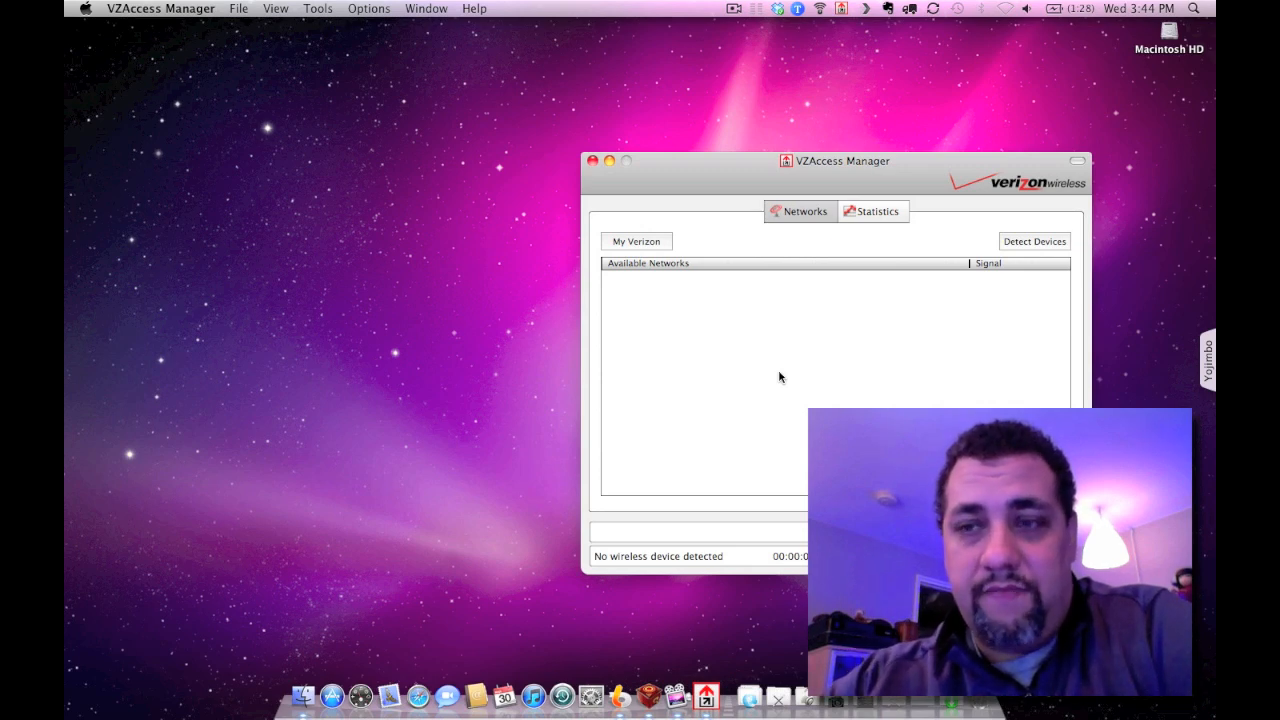
left_click(1034, 241)
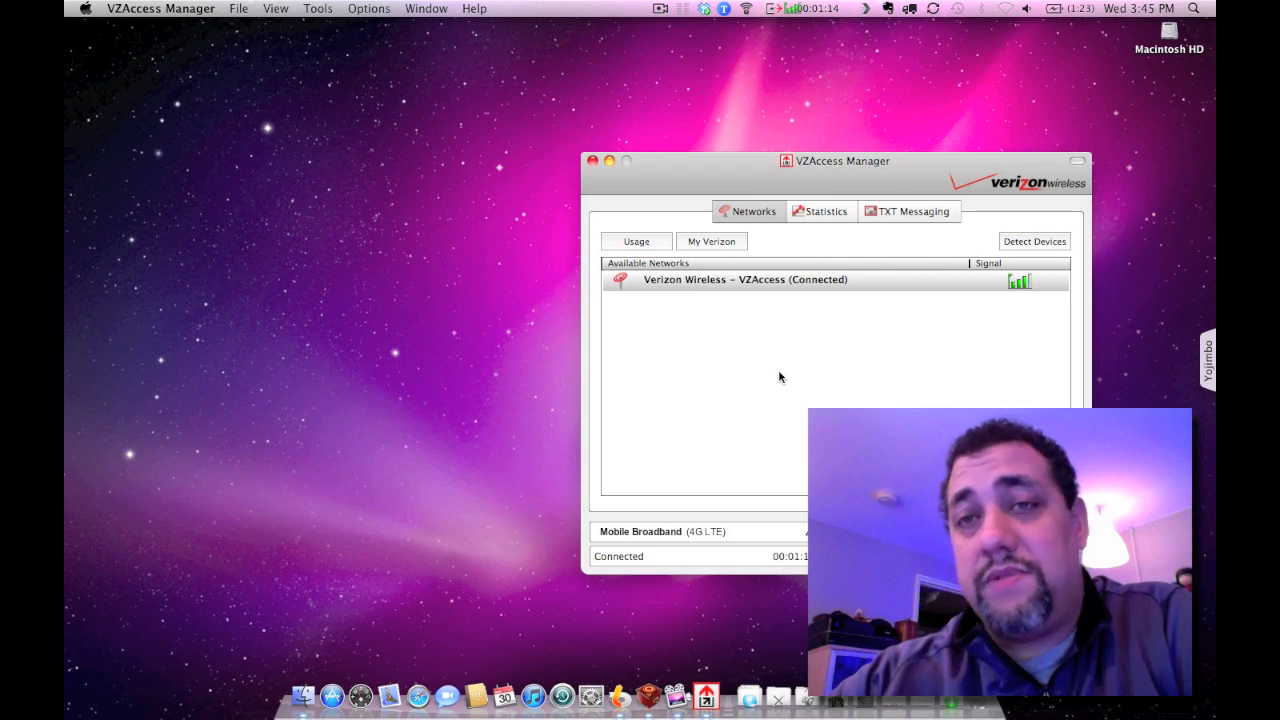
mouse_move(845, 164)
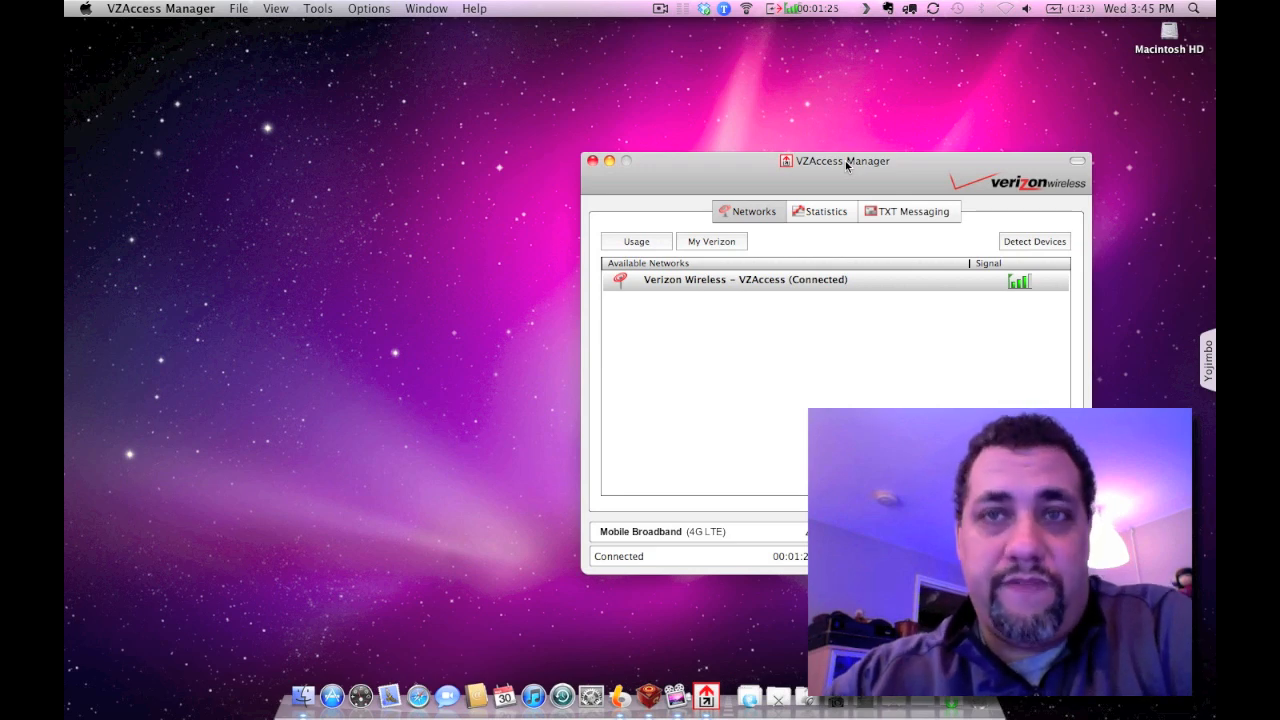
left_click_drag(845, 161, 775, 163)
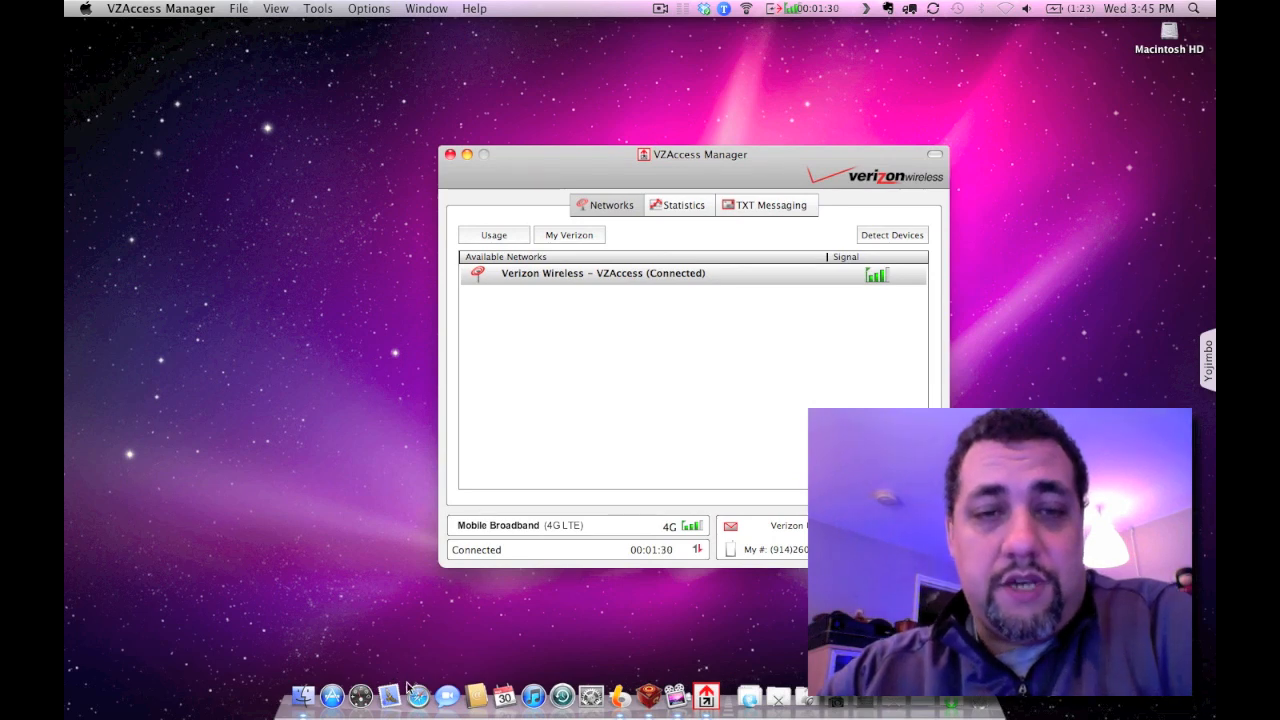
- Open Safari for speedtest.net and check the Verizon connection status in the menu bar
left_click(421, 697)
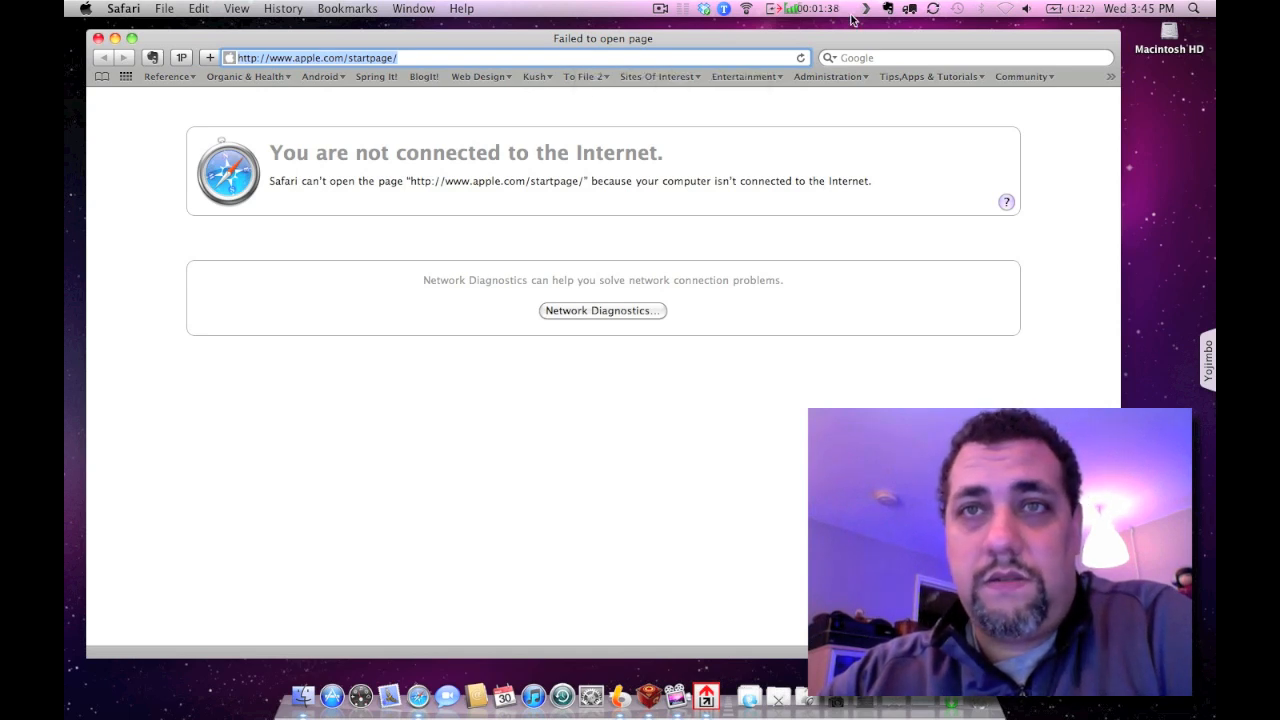
left_click(788, 8)
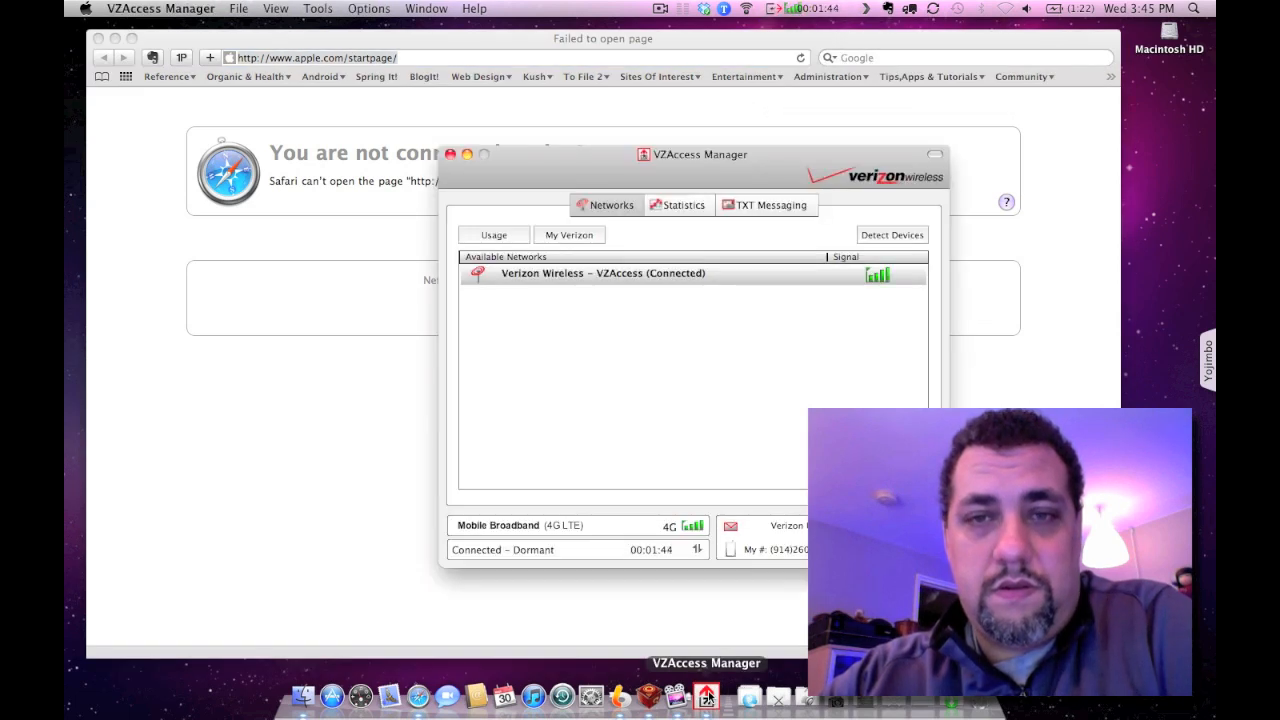
mouse_move(704, 376)
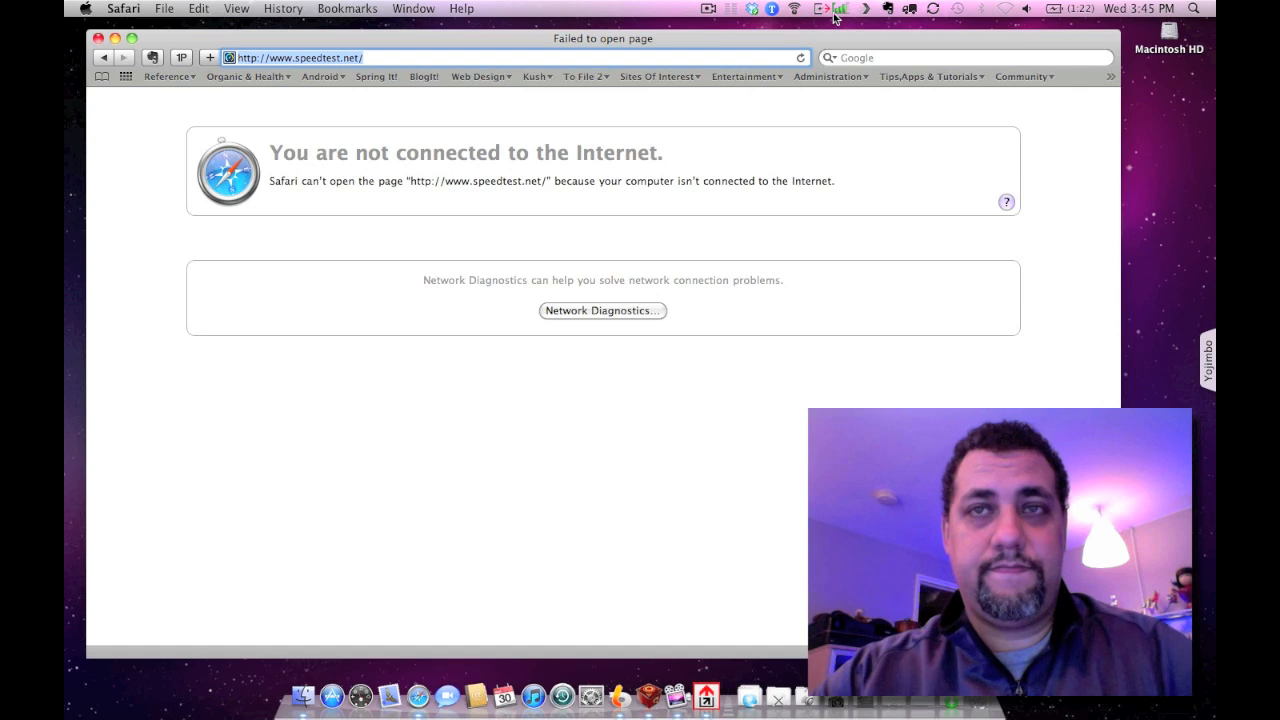
left_click(844, 8)
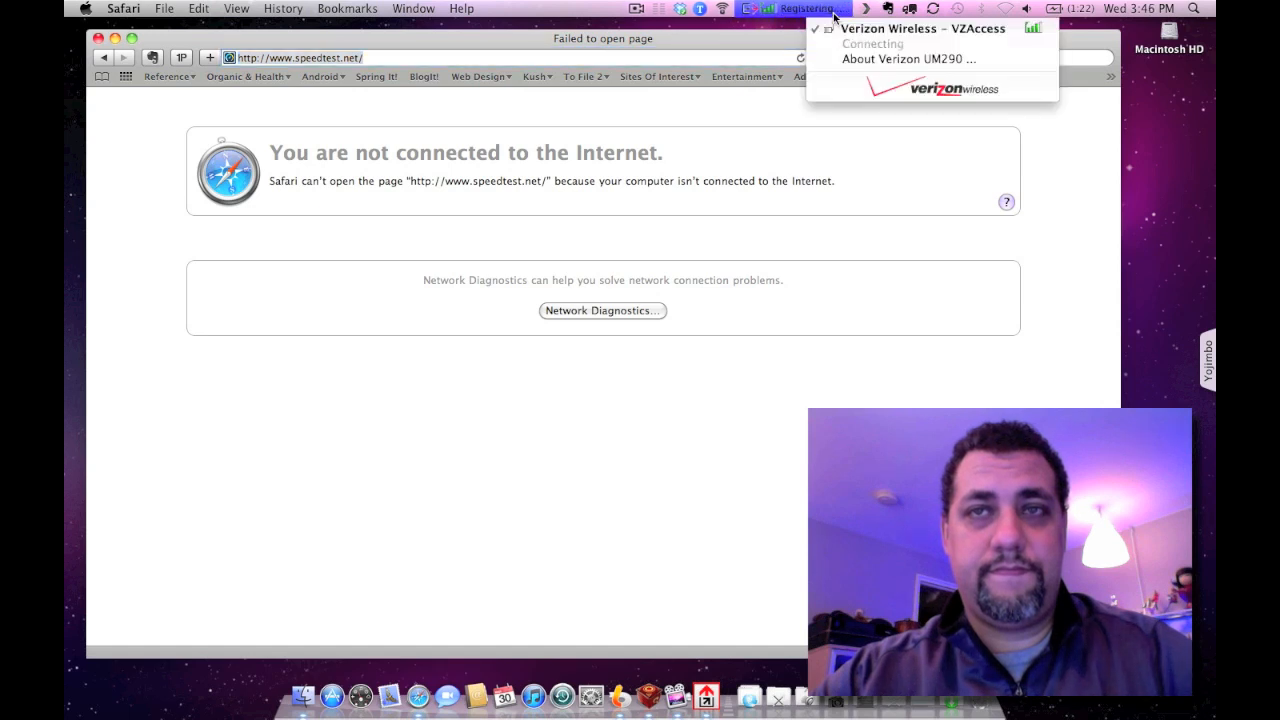
mouse_move(764, 113)
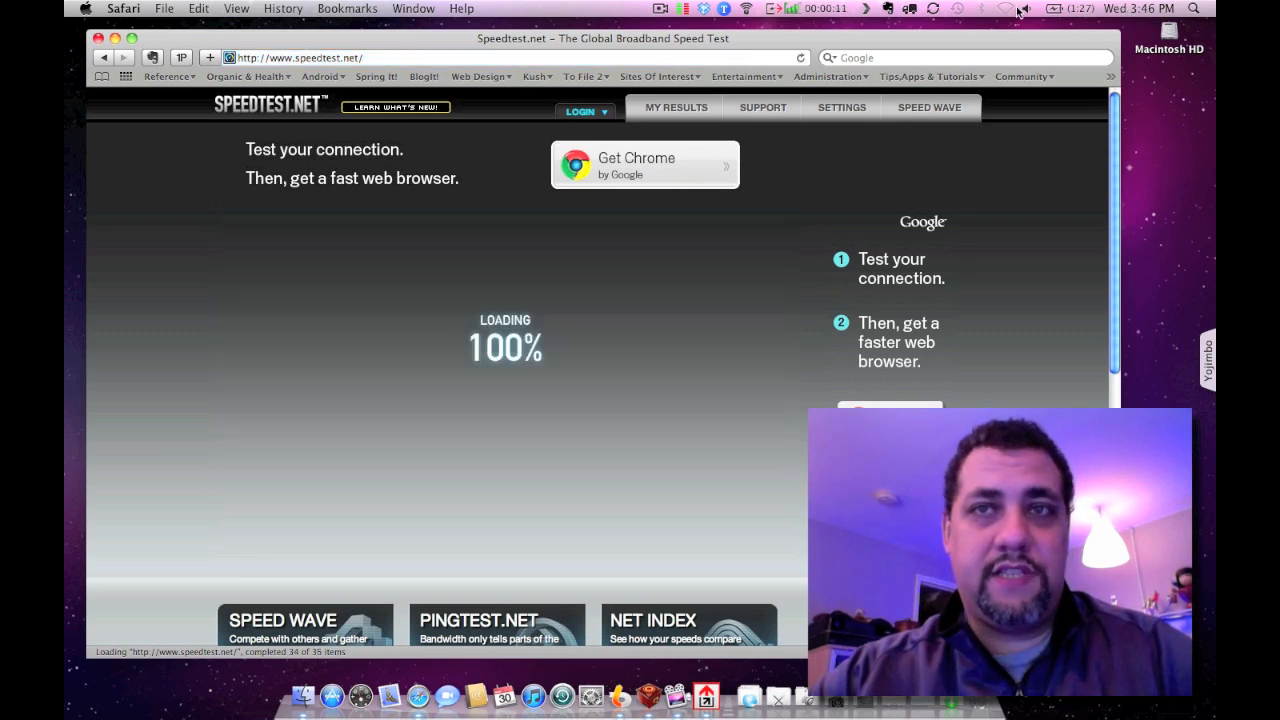
- Begin the Speedtest.net test over 4G LTE, getting 60 ms, 25.80 down, 6.42 up
left_click(1020, 9)
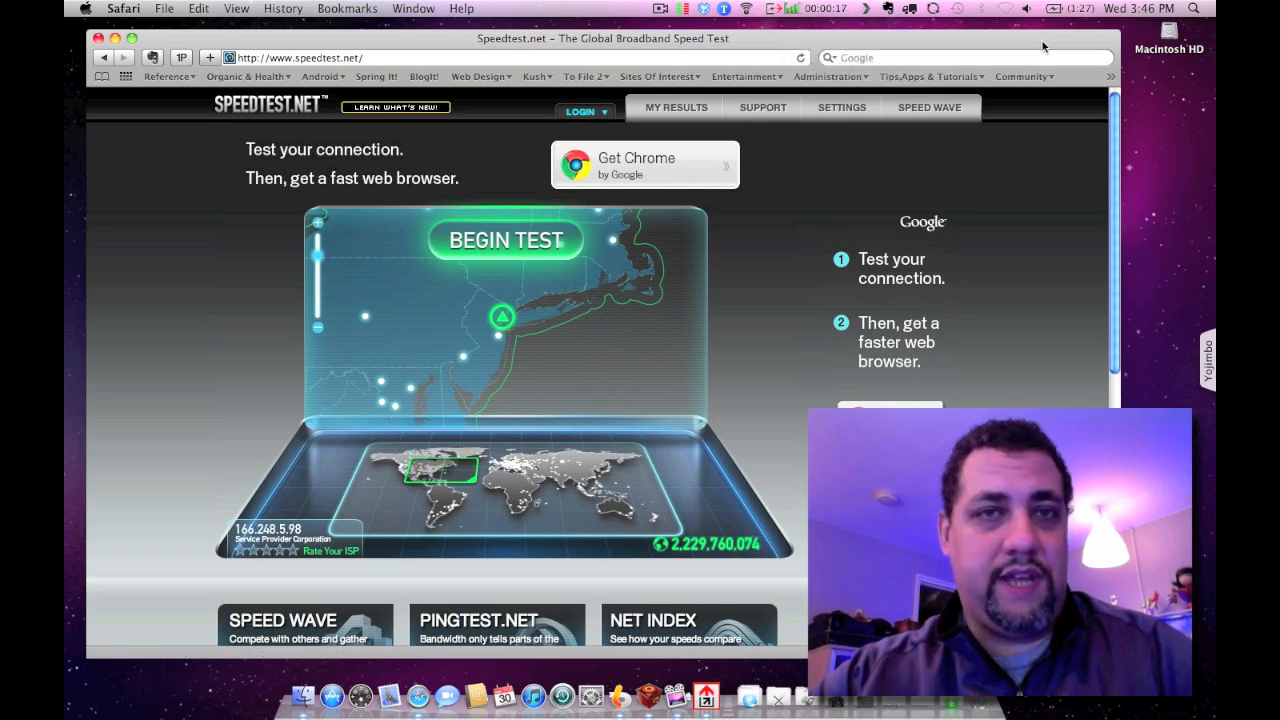
left_click(499, 317)
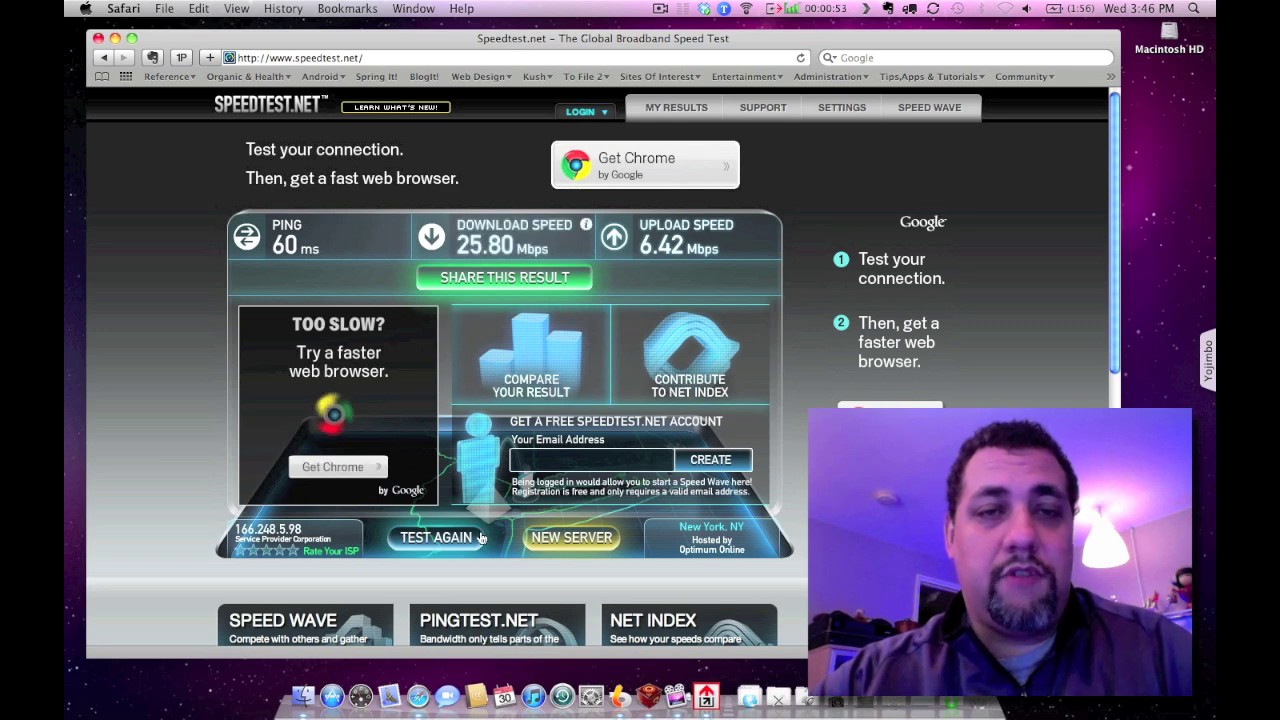
- Rerun the speed test twice, reaching 61 ms ping, 25.28 Mbps down, 7.65 Mbps up
left_click(435, 537)
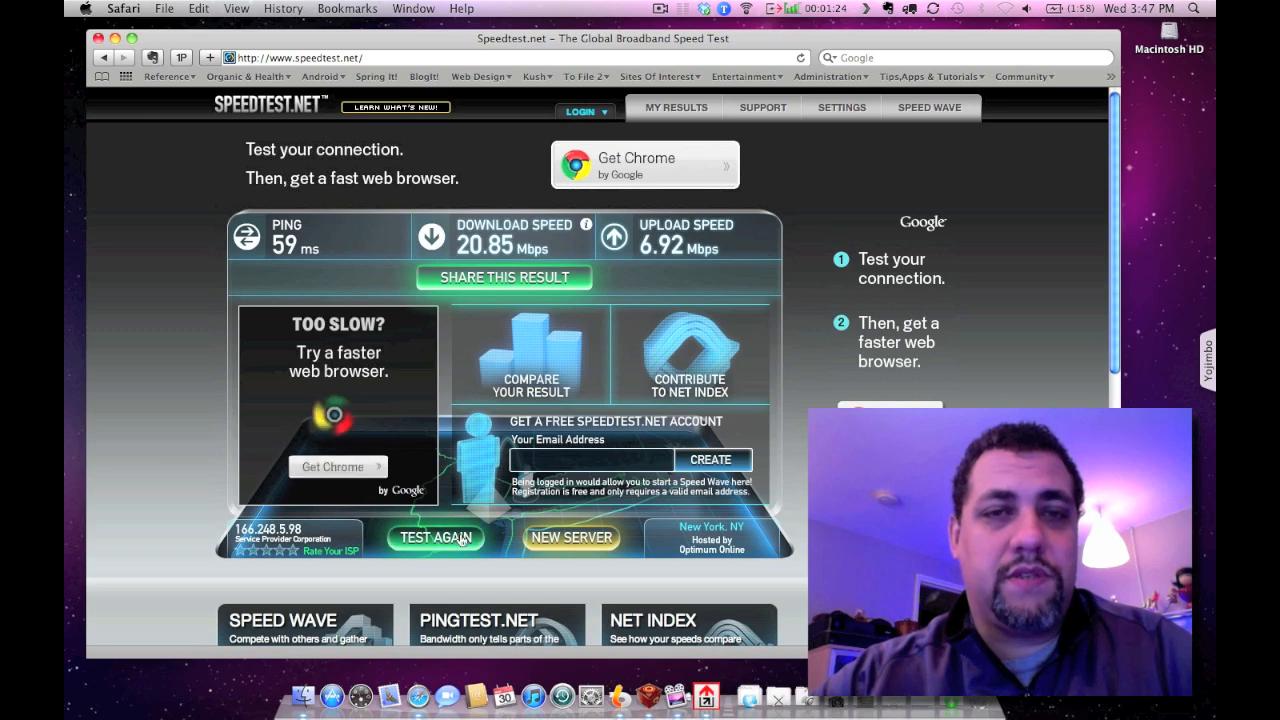
left_click(435, 537)
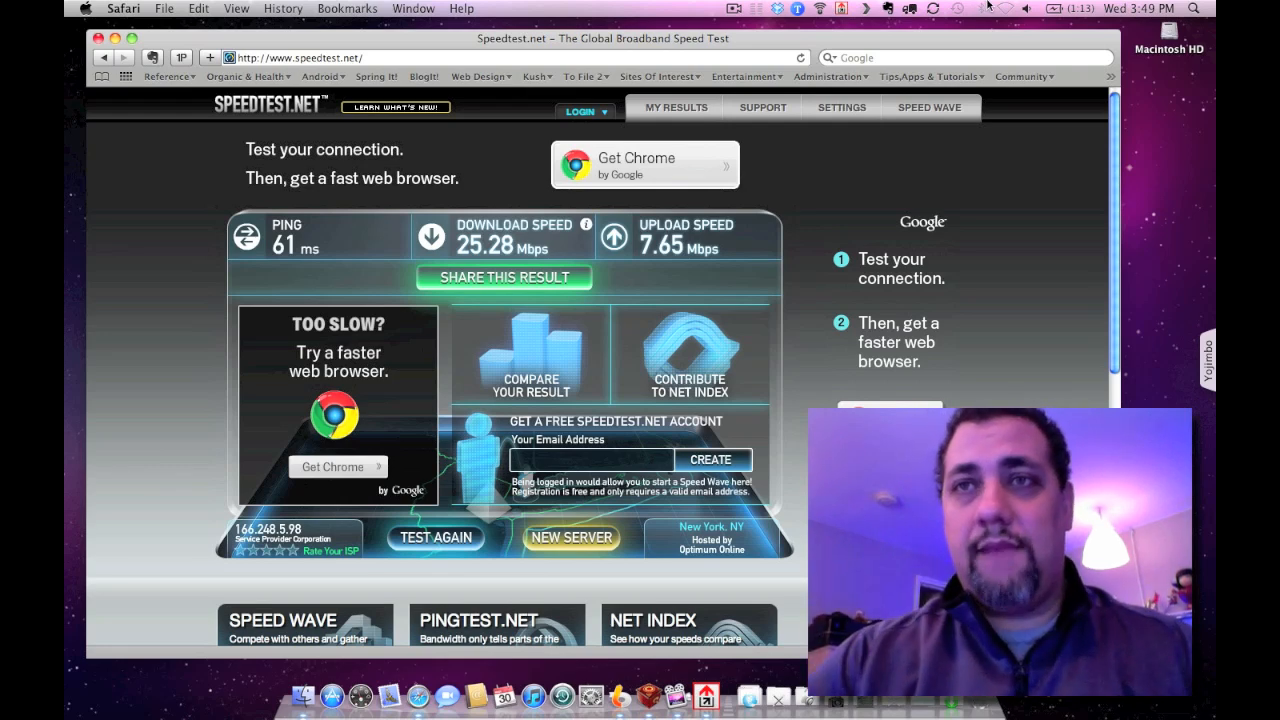
- Open the AirPort menu-bar menu, showing AirPort is off
left_click(831, 8)
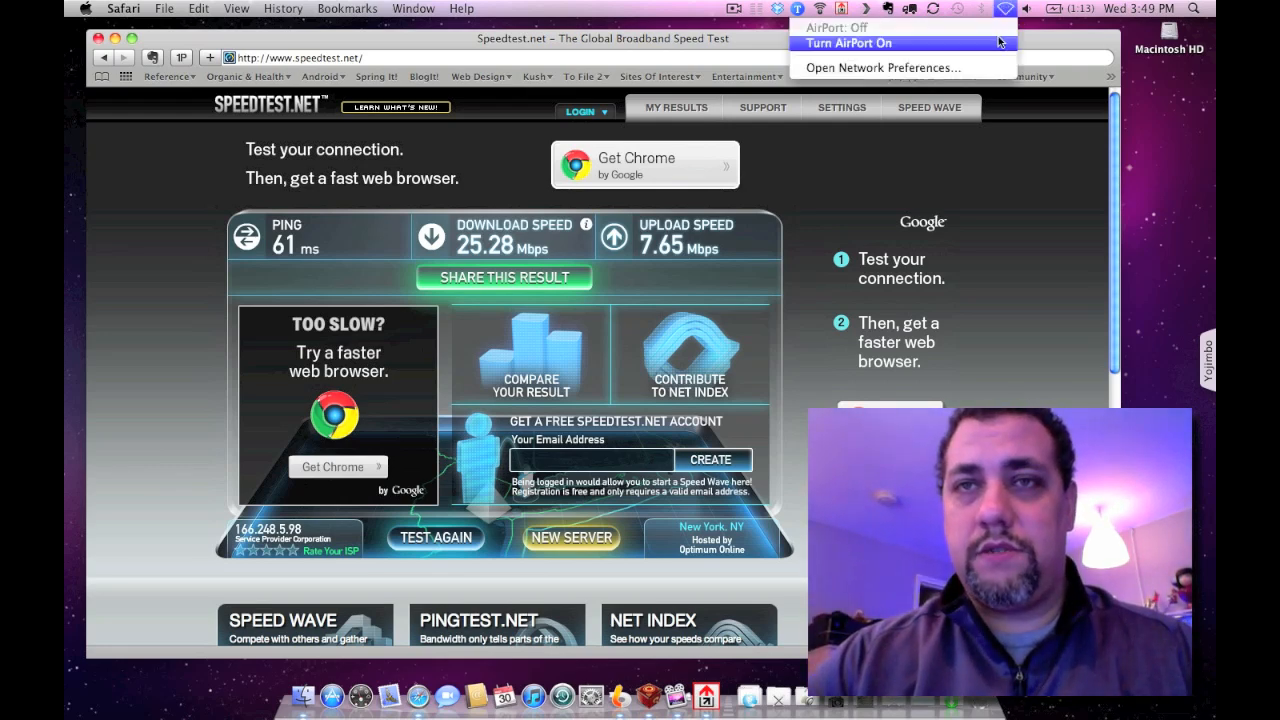
- Turn AirPort on and confirm it joined the Nebula network from the menu bar
left_click(866, 42)
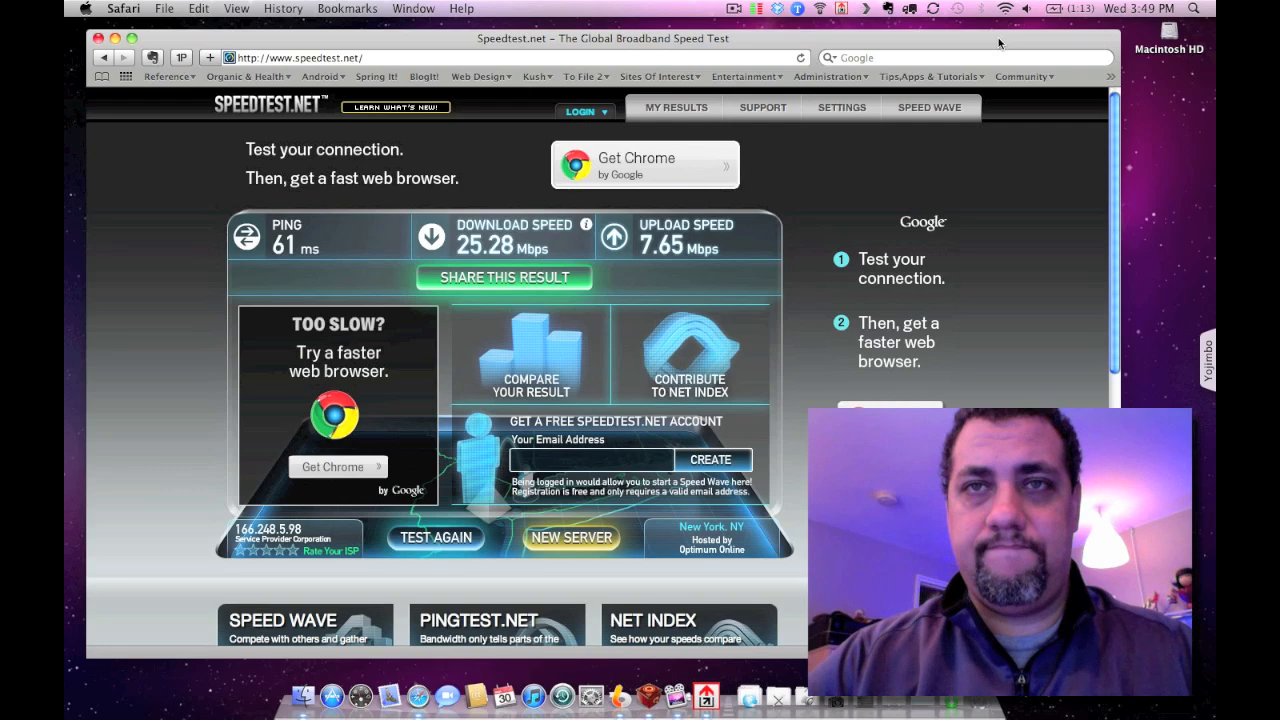
left_click(1004, 8)
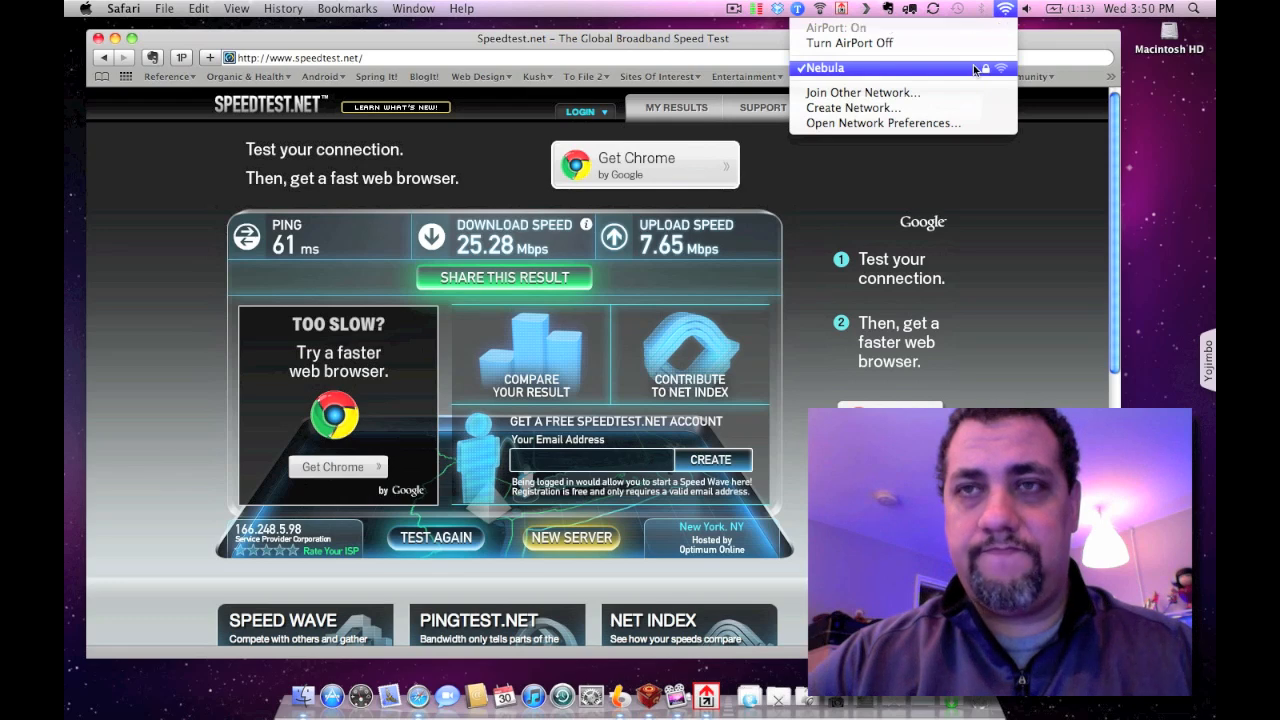
mouse_move(919, 74)
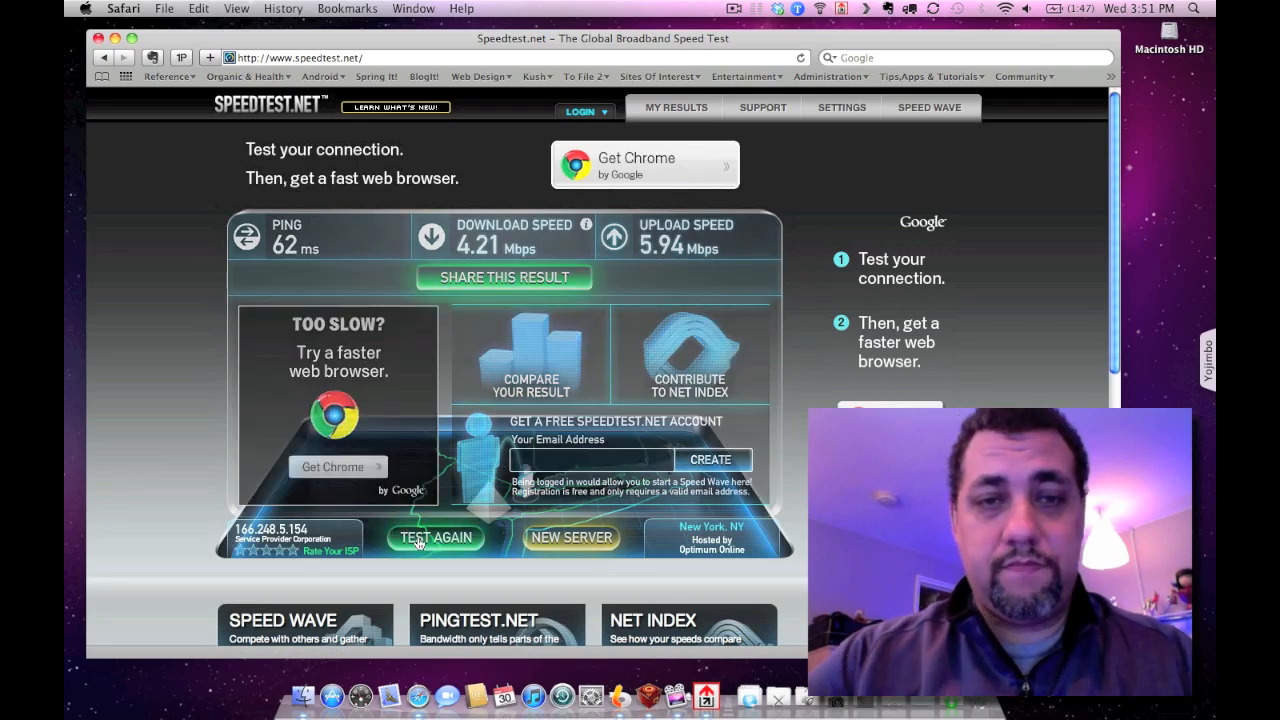
- Run the test twice more over Nebula Wi-Fi: 71 ms ping, 14.42 down, 5.66 up
left_click(435, 537)
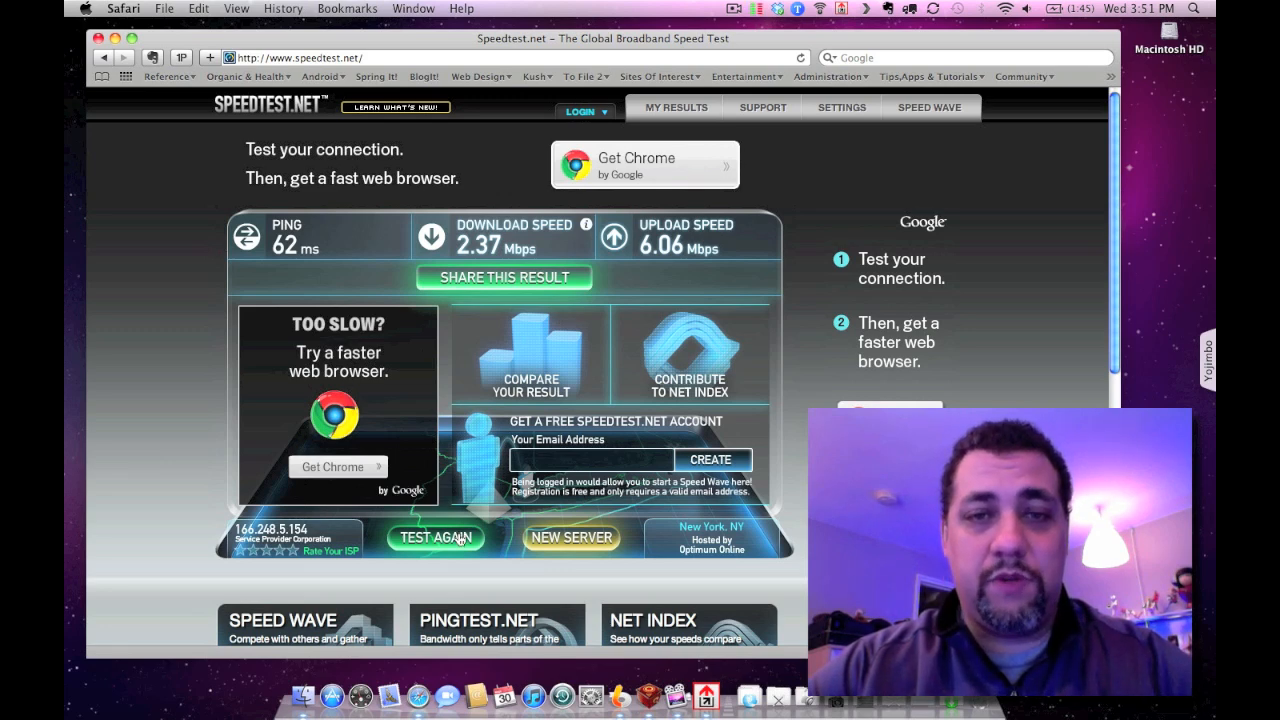
left_click(435, 537)
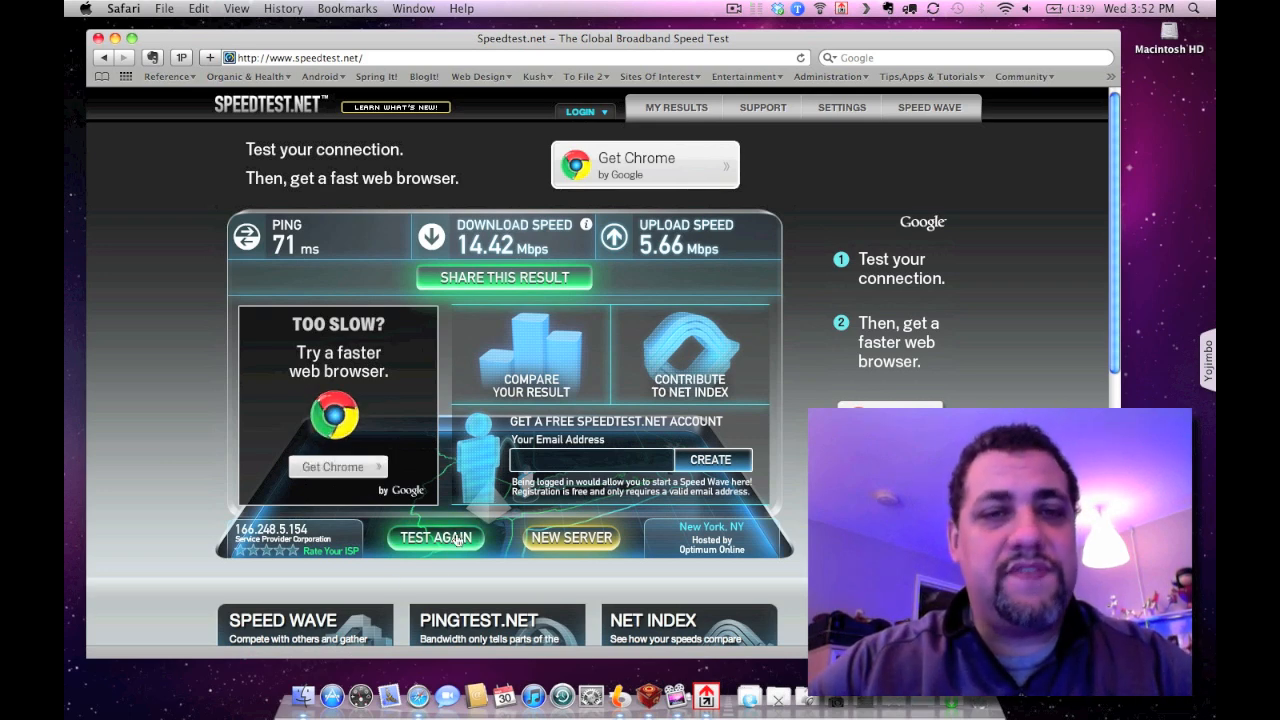
left_click(435, 537)
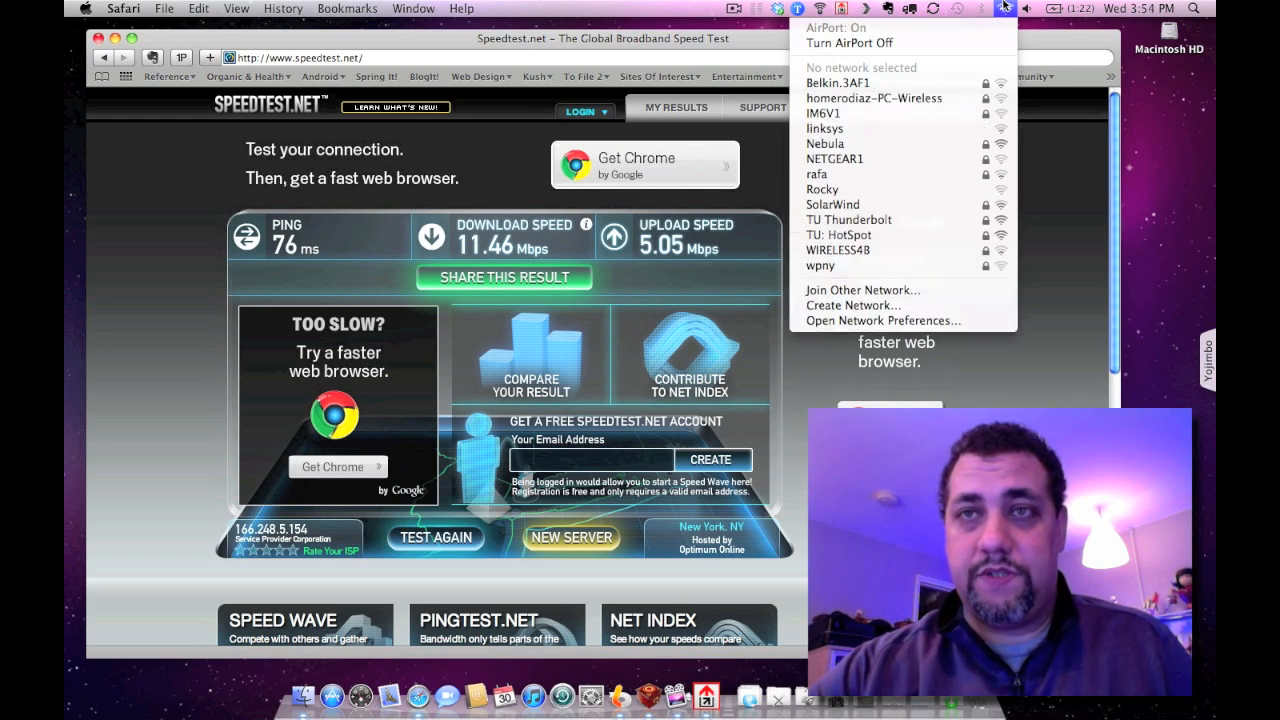
mouse_move(889, 220)
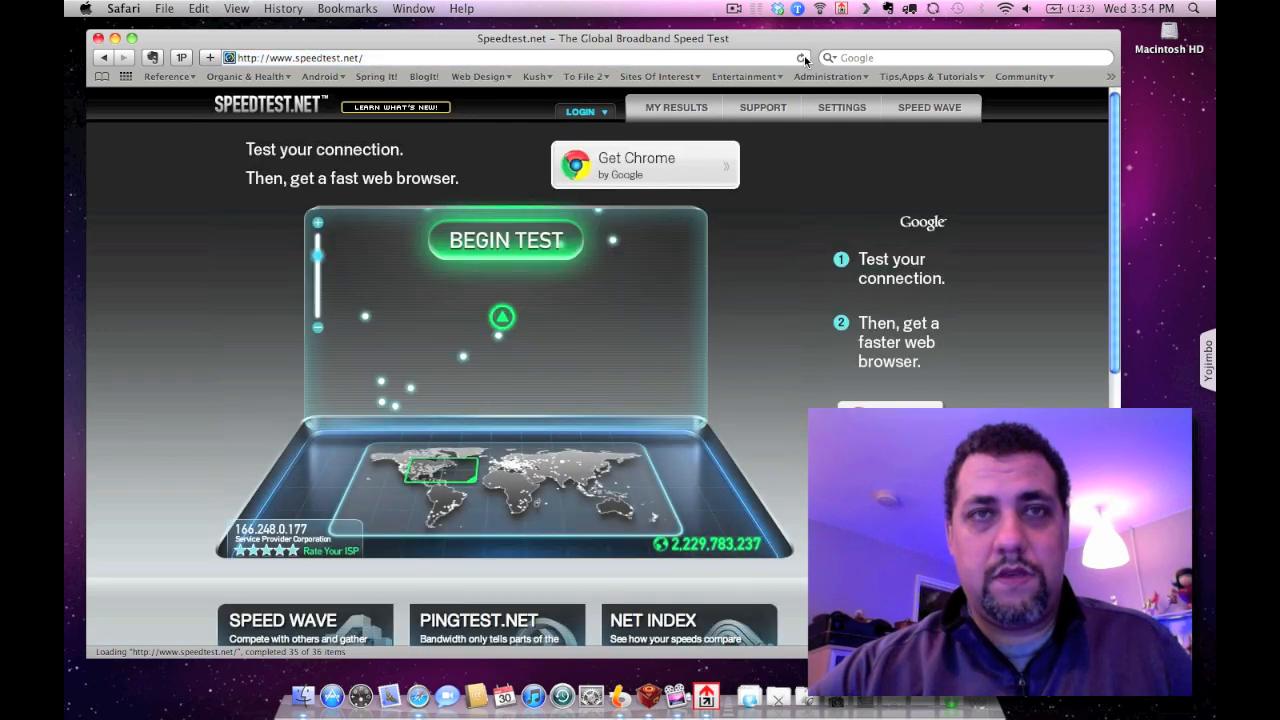
mouse_move(535, 240)
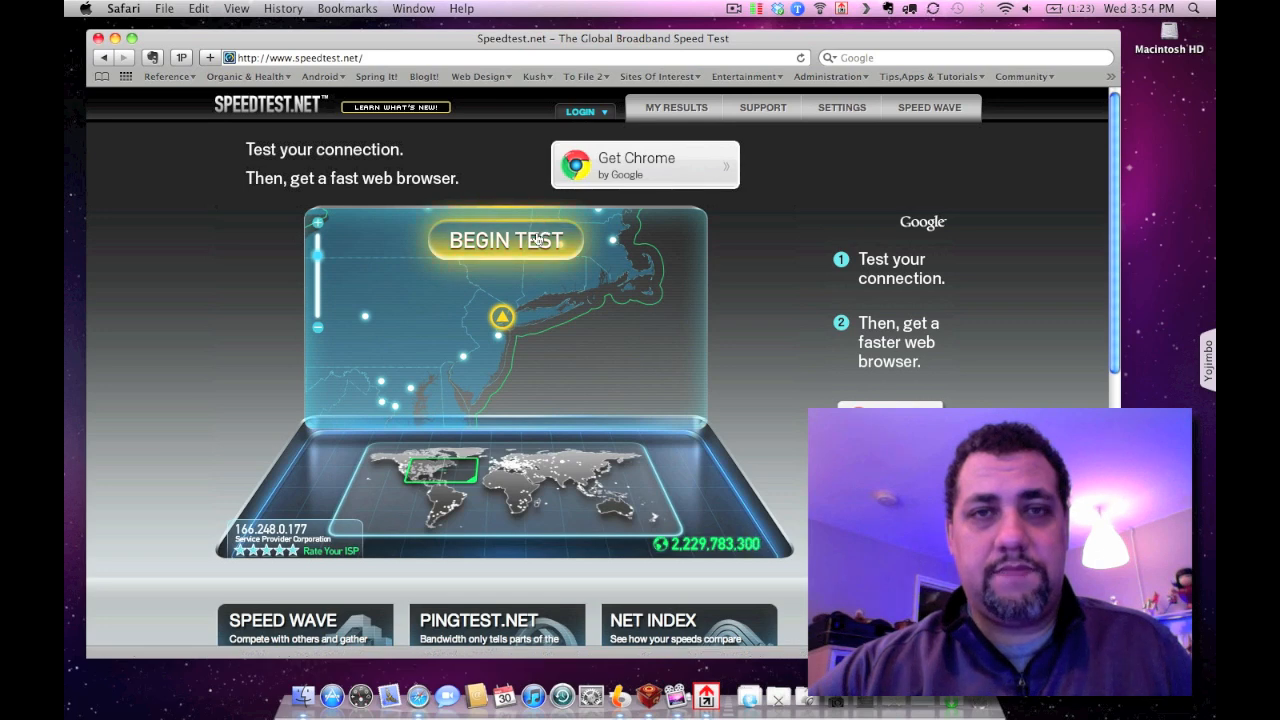
left_click(501, 316)
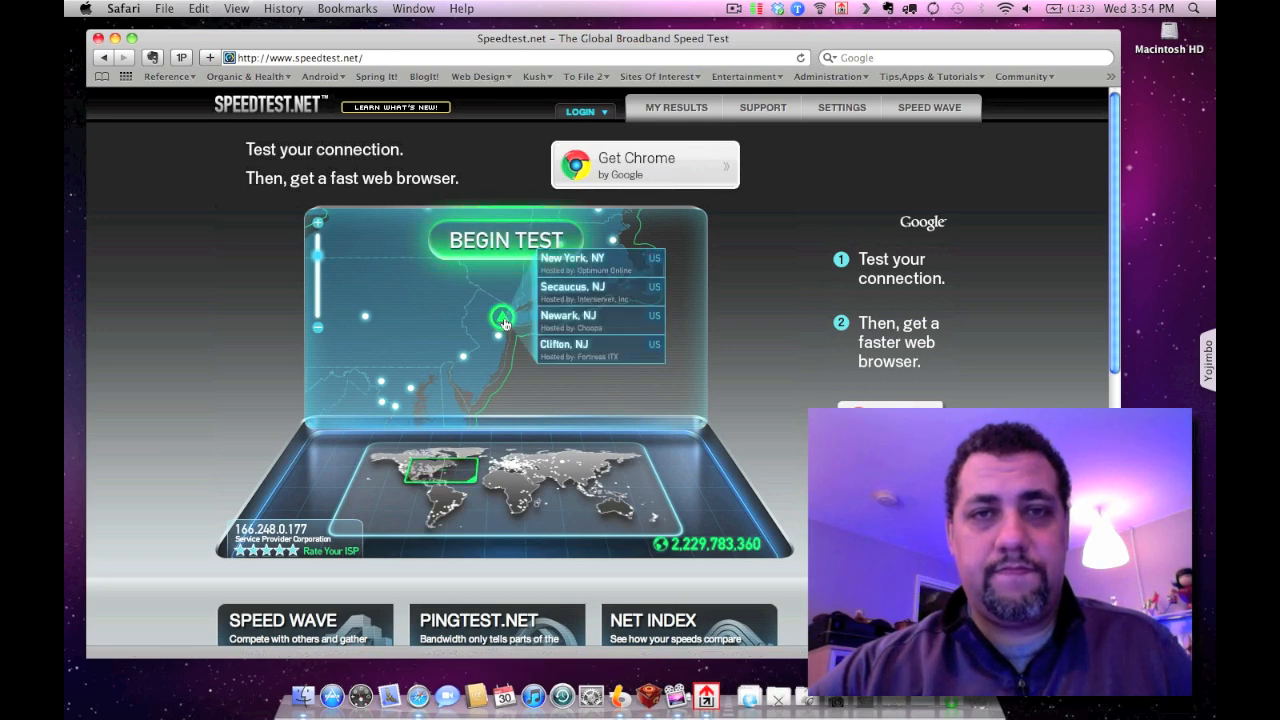
left_click(504, 318)
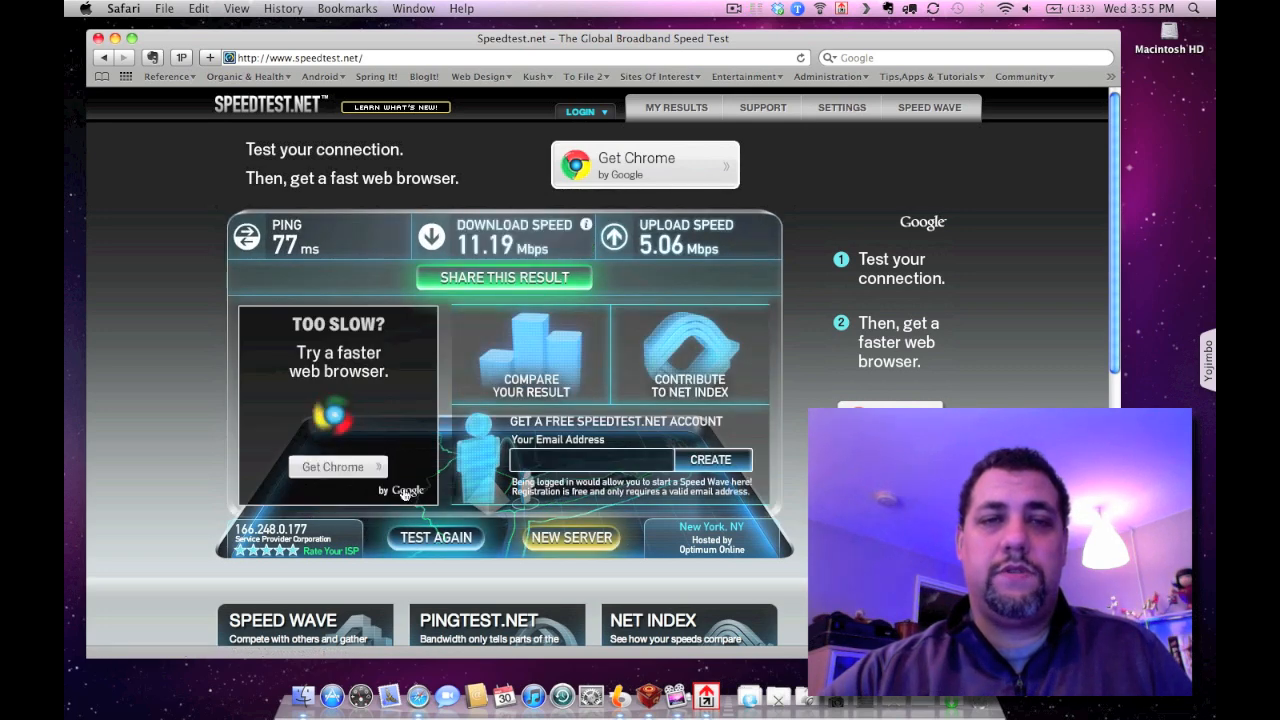
left_click(435, 537)
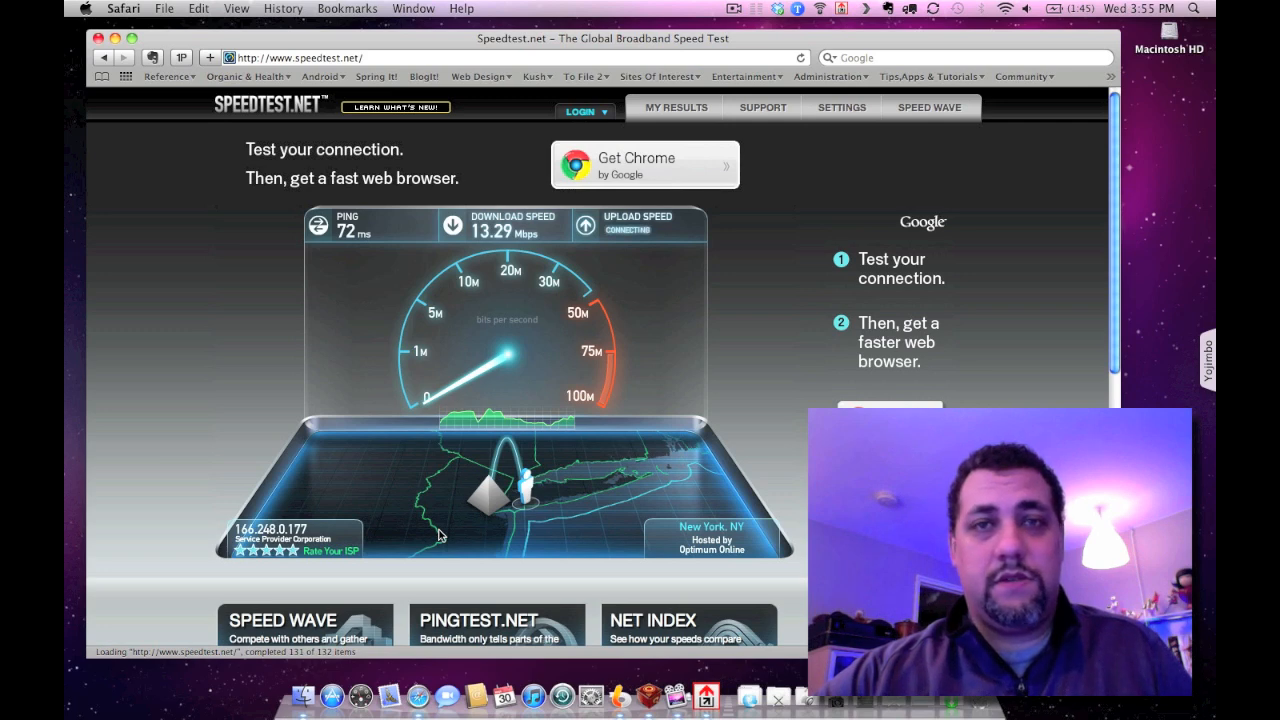
mouse_move(500, 369)
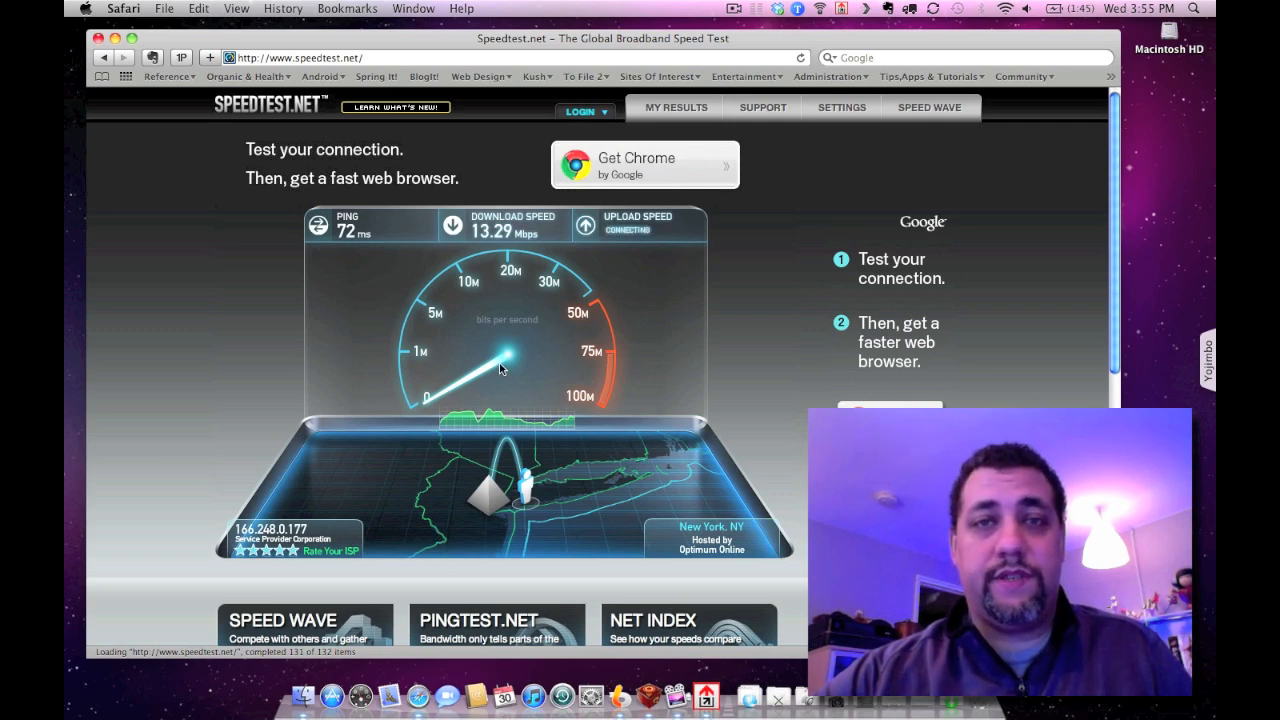
mouse_move(535, 462)
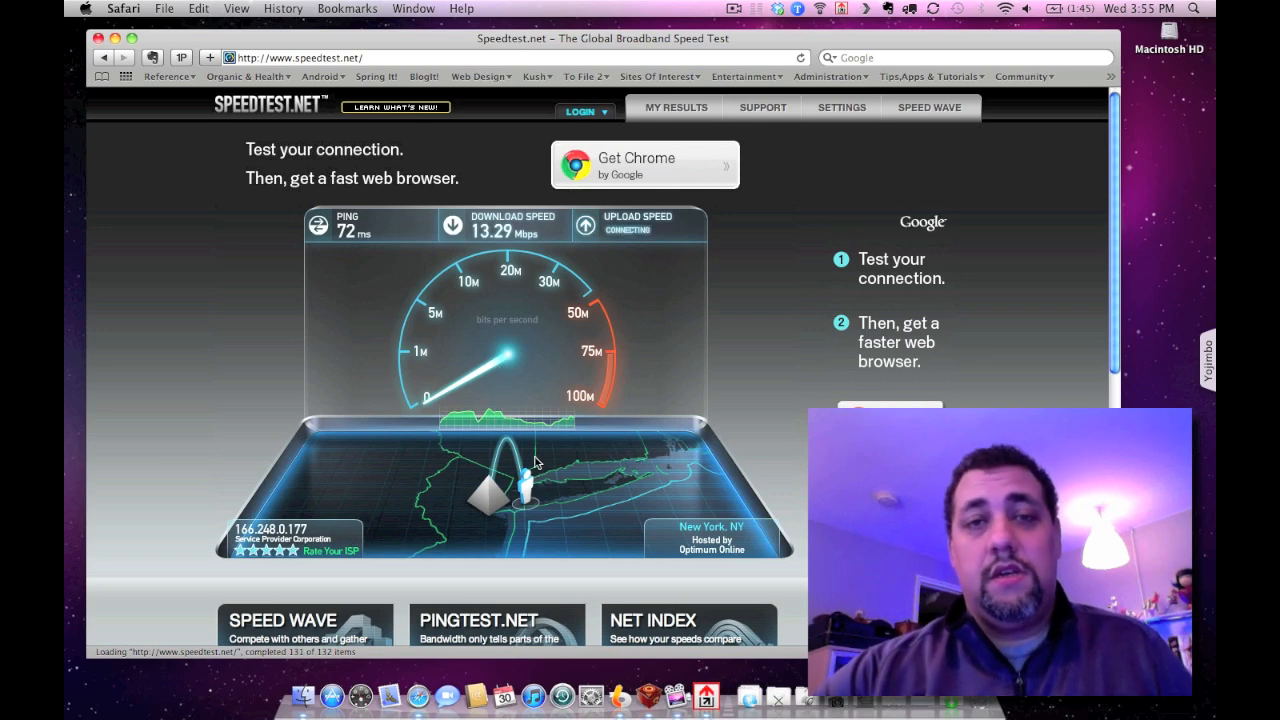
mouse_move(547, 441)
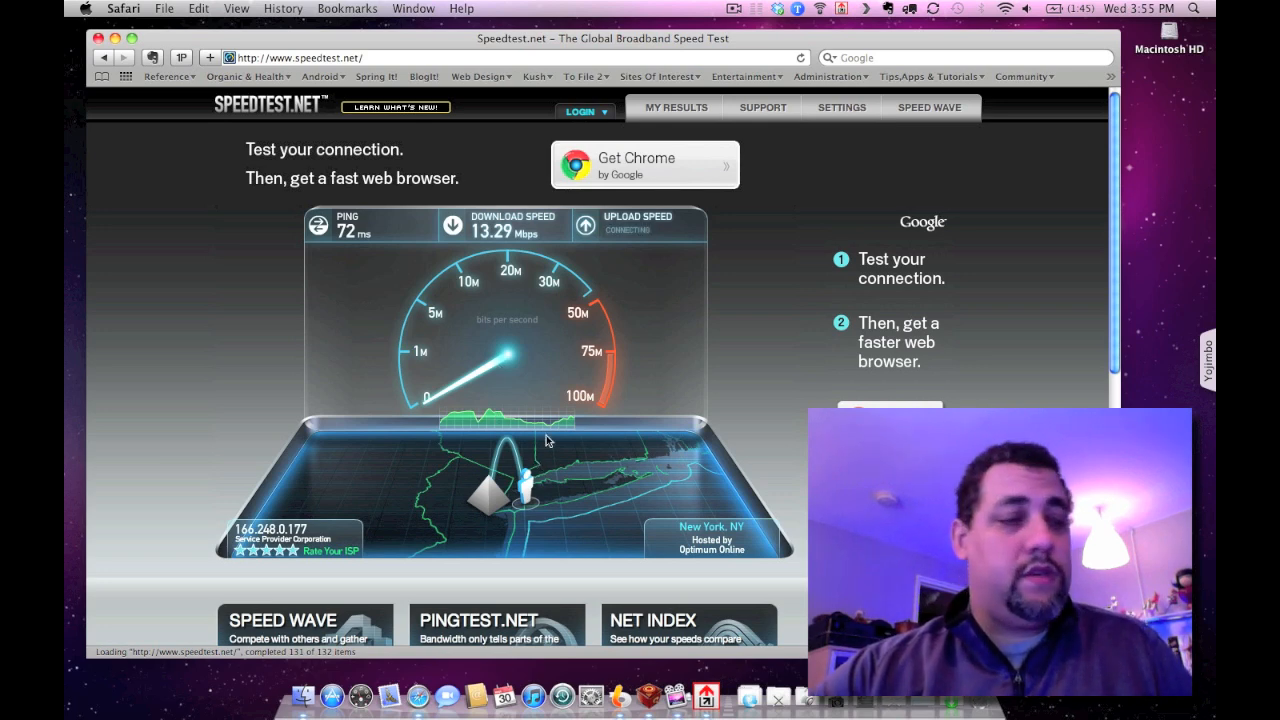
mouse_move(665, 210)
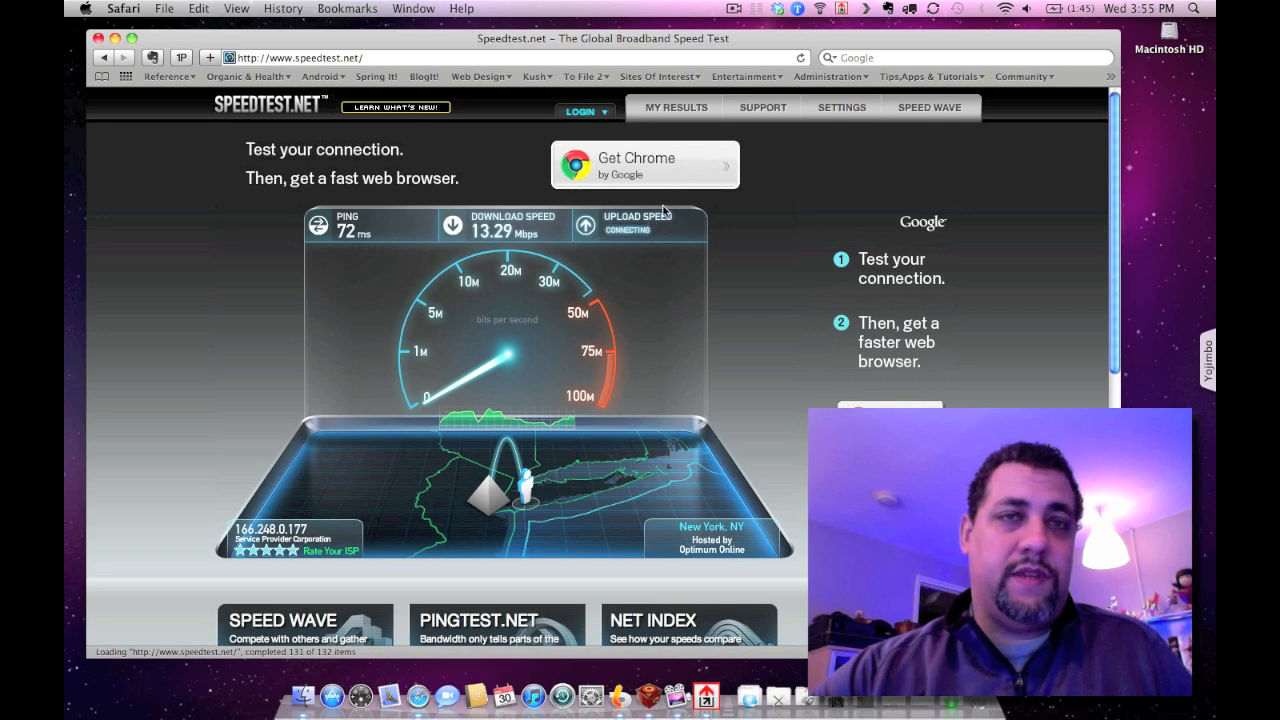
mouse_move(641, 232)
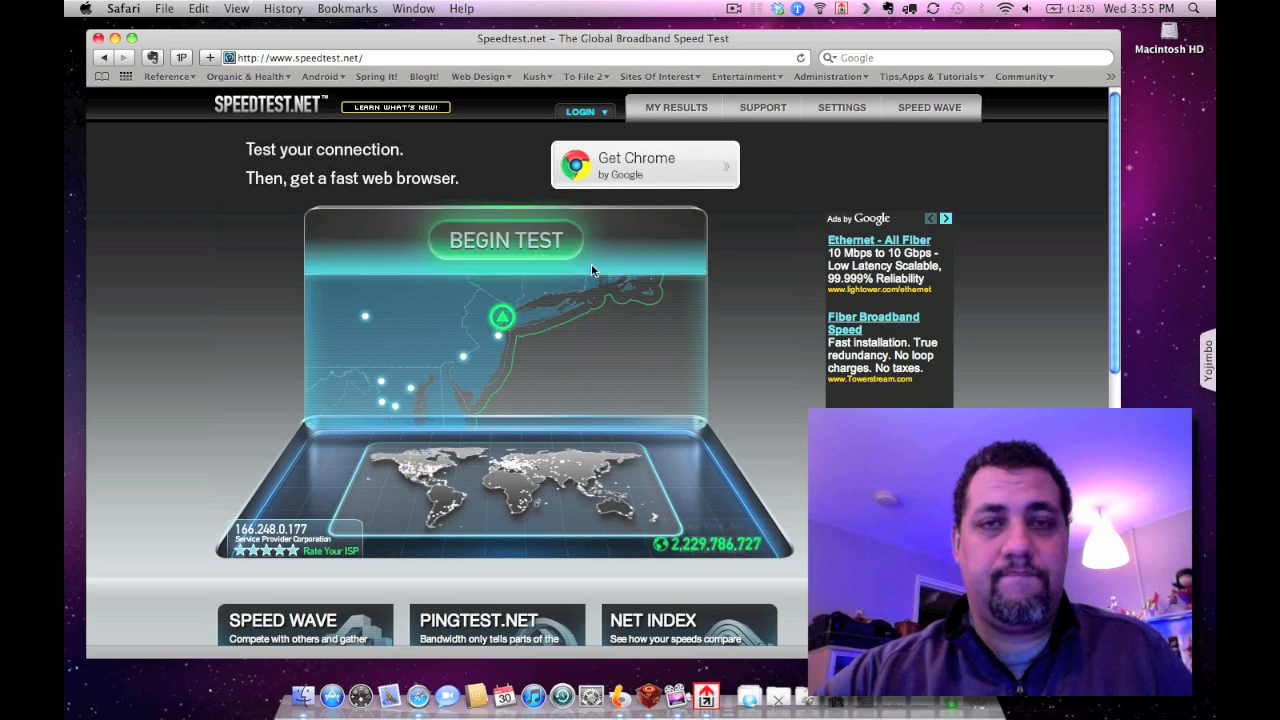
left_click(504, 240)
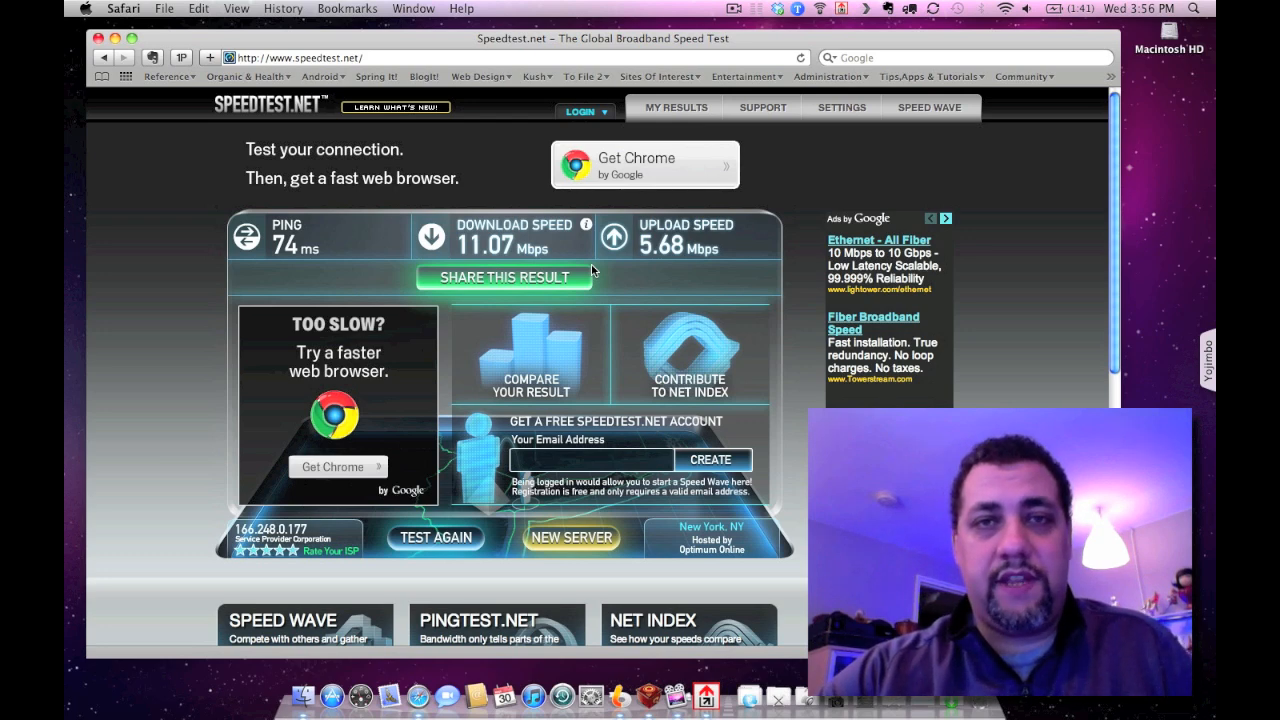
mouse_move(656, 305)
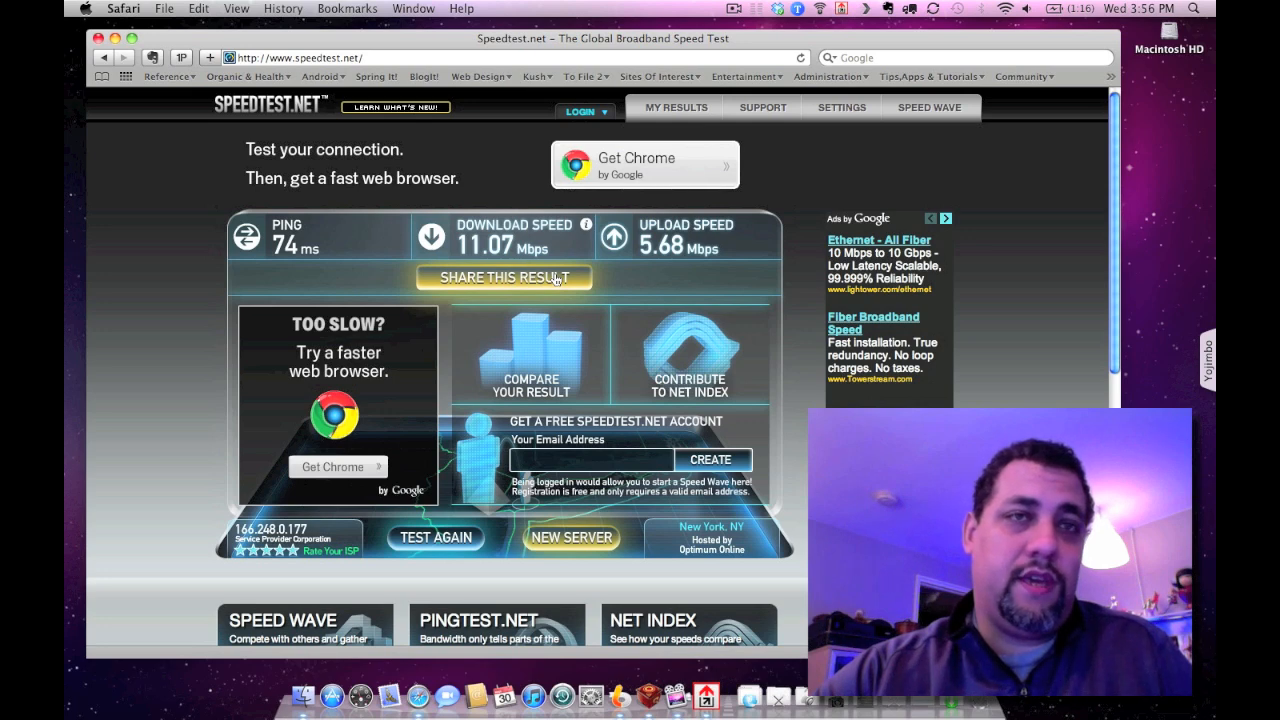
mouse_move(593, 176)
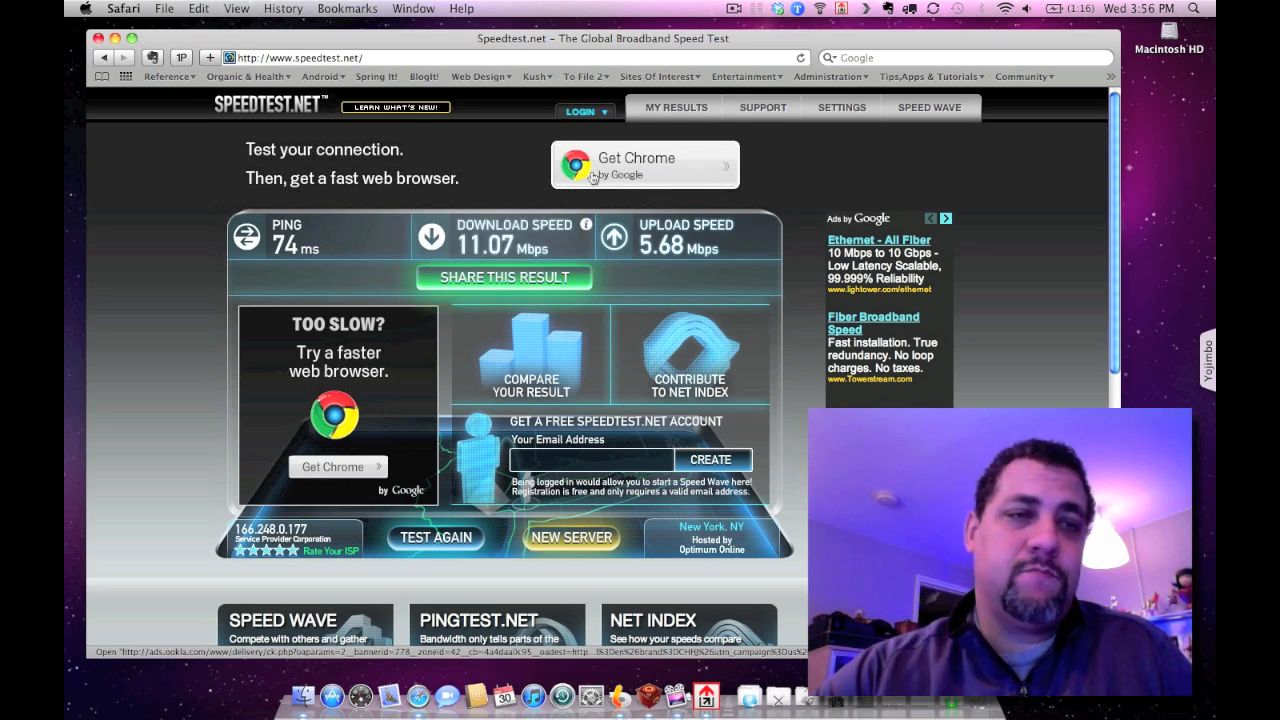